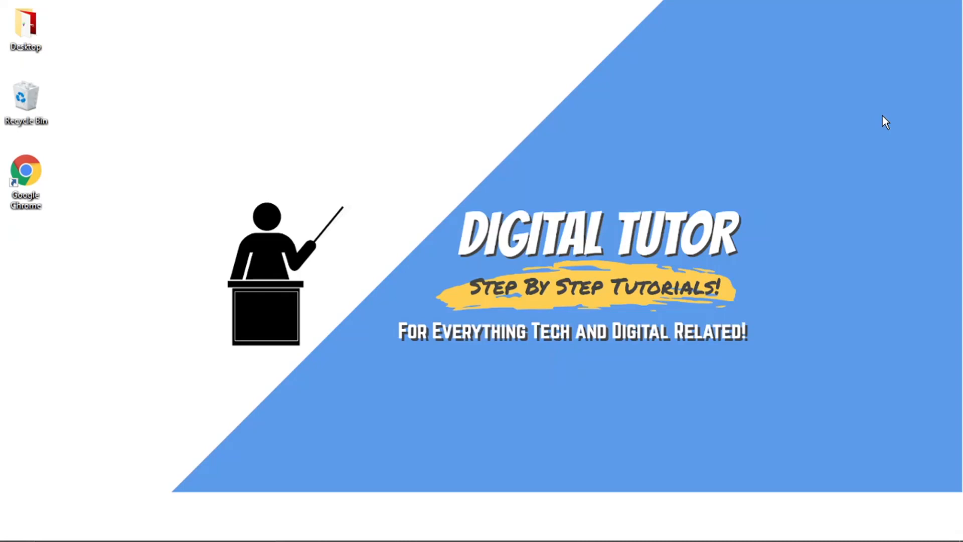
mouse_move(516, 480)
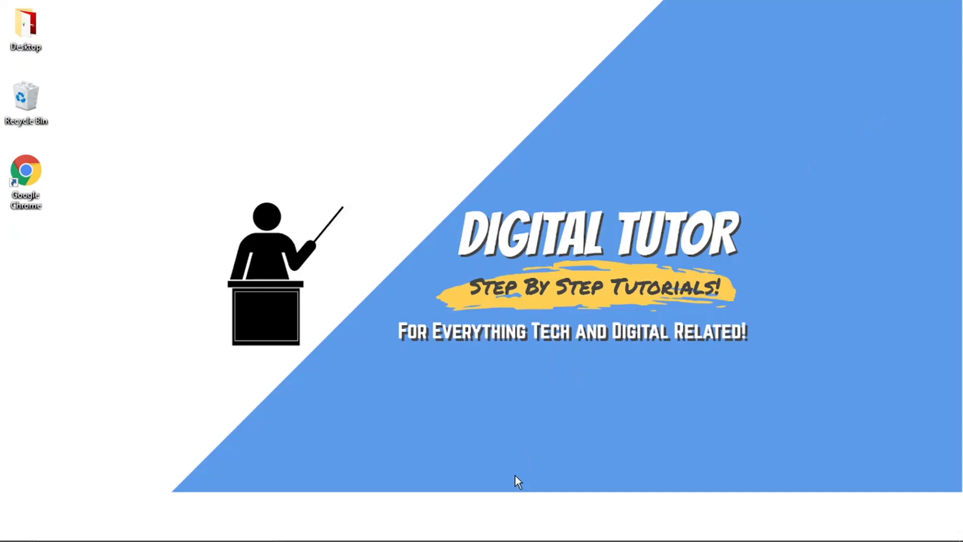
Launch Chrome, go to discord.com and open Discord in the browser.
left_click(26, 171)
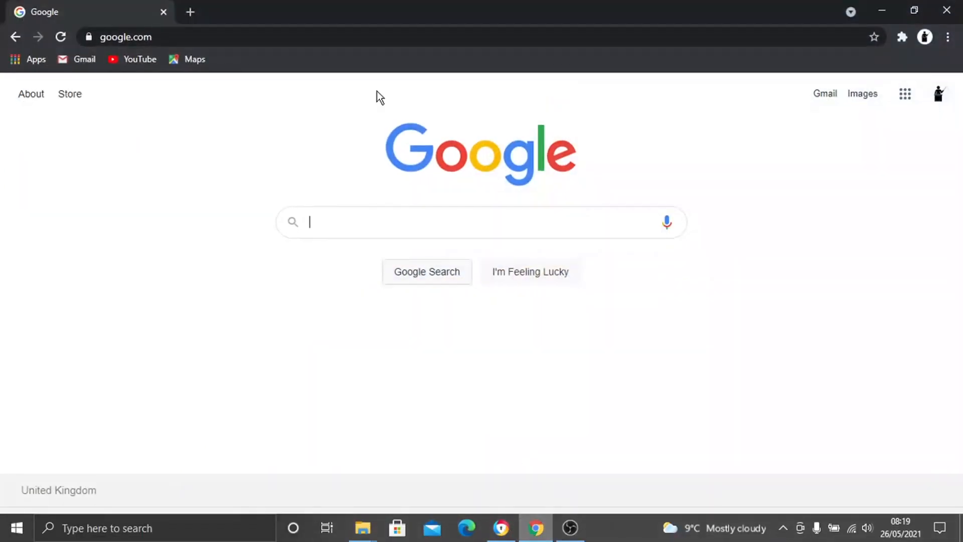
type("discord")
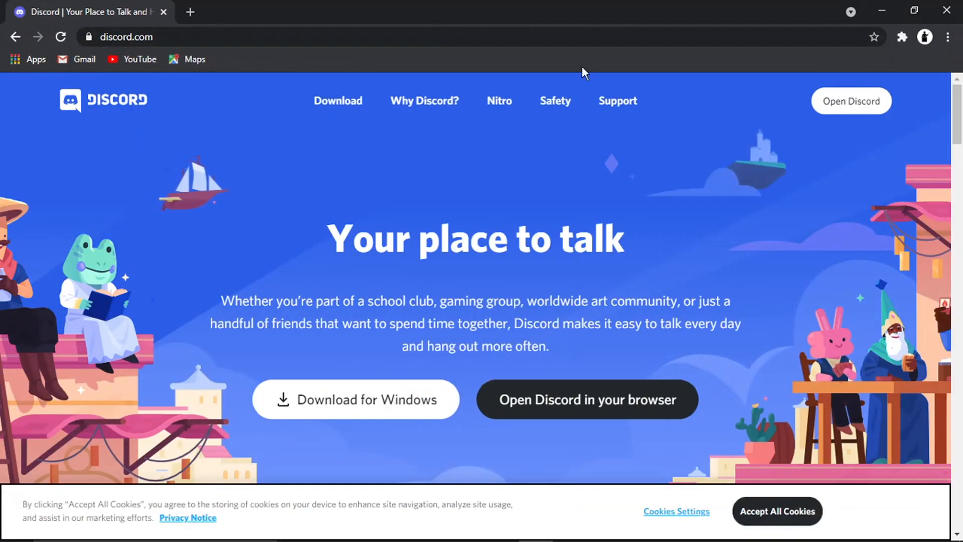
left_click(851, 100)
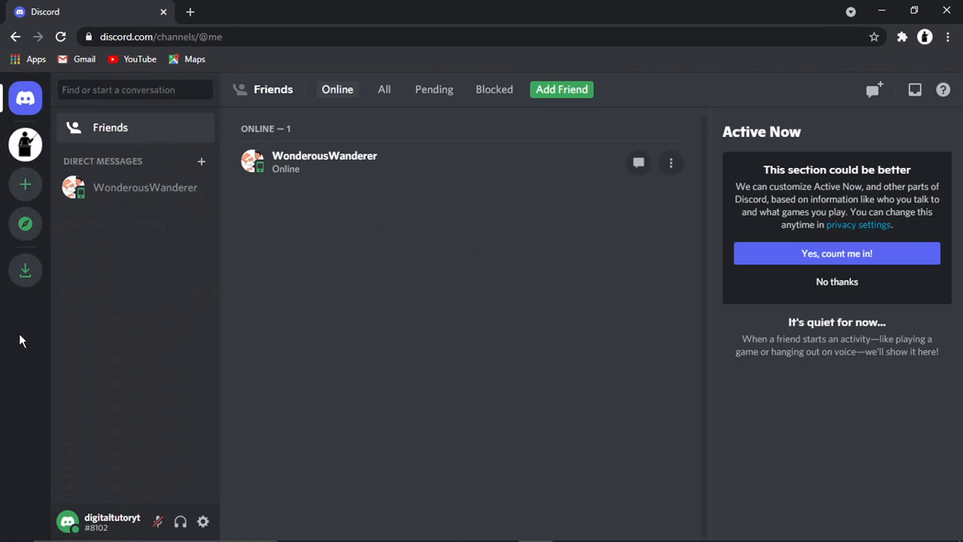
mouse_move(25, 184)
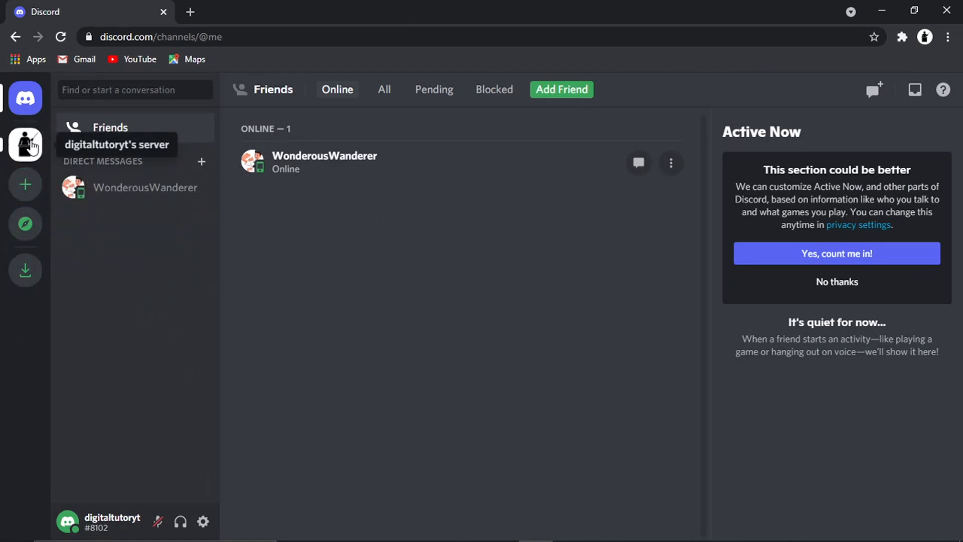
left_click(26, 144)
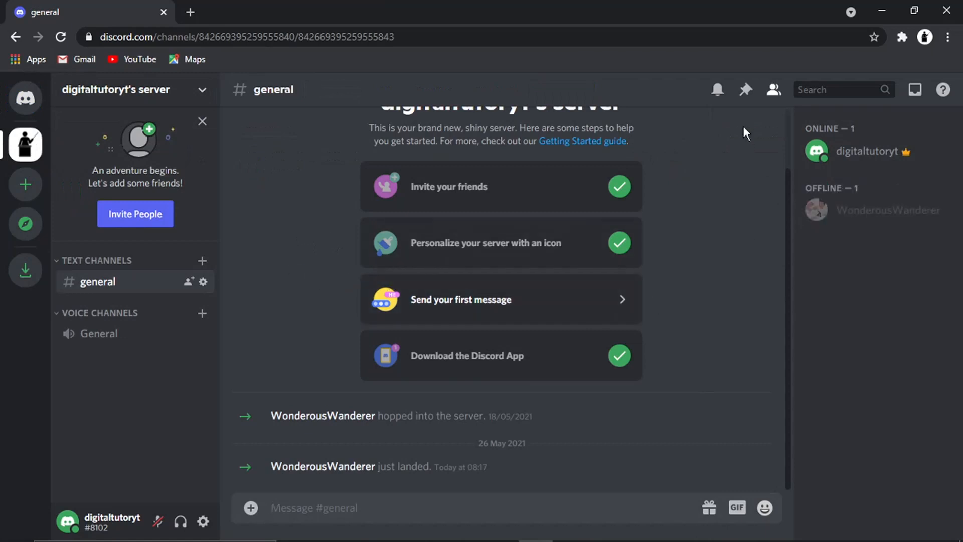
mouse_move(863, 298)
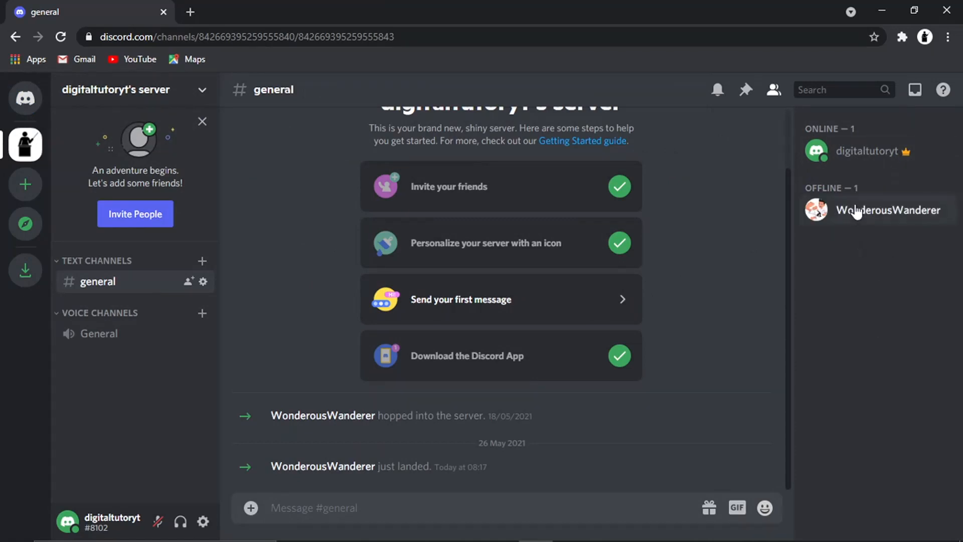
right_click(888, 210)
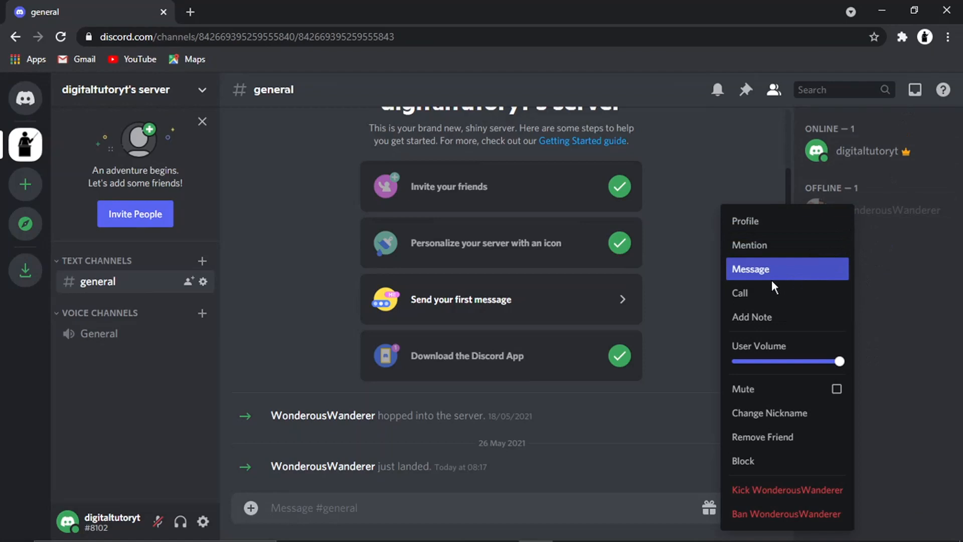
mouse_move(787, 490)
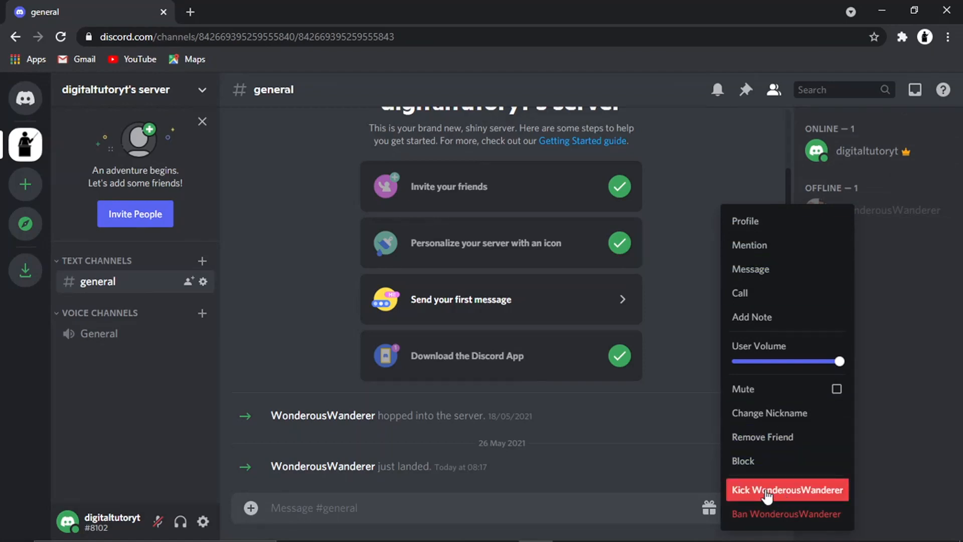
left_click(787, 490)
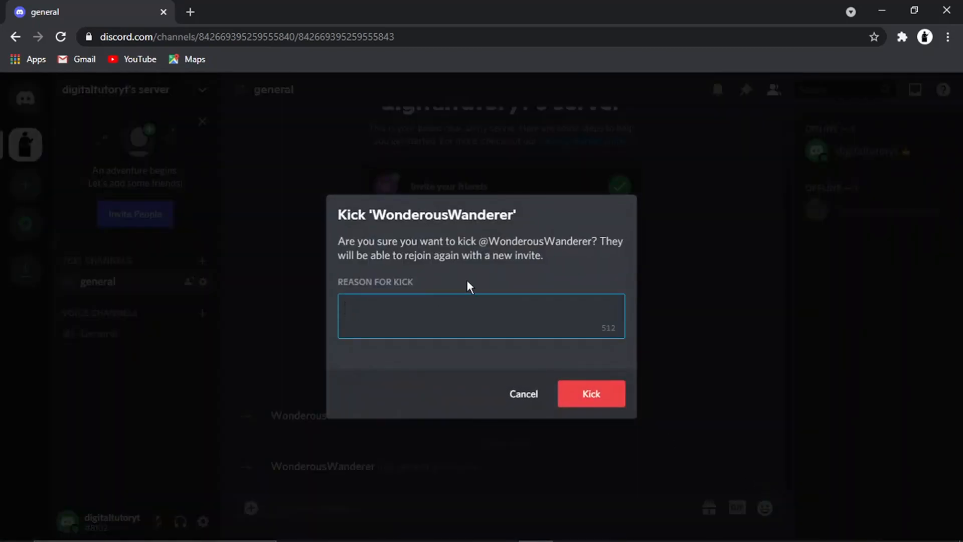
mouse_move(478, 293)
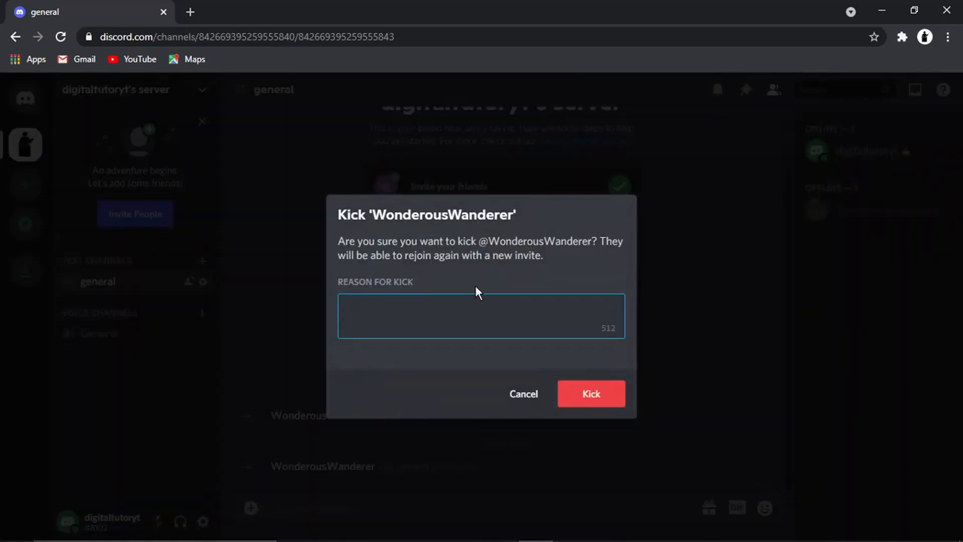
type("due to inacti")
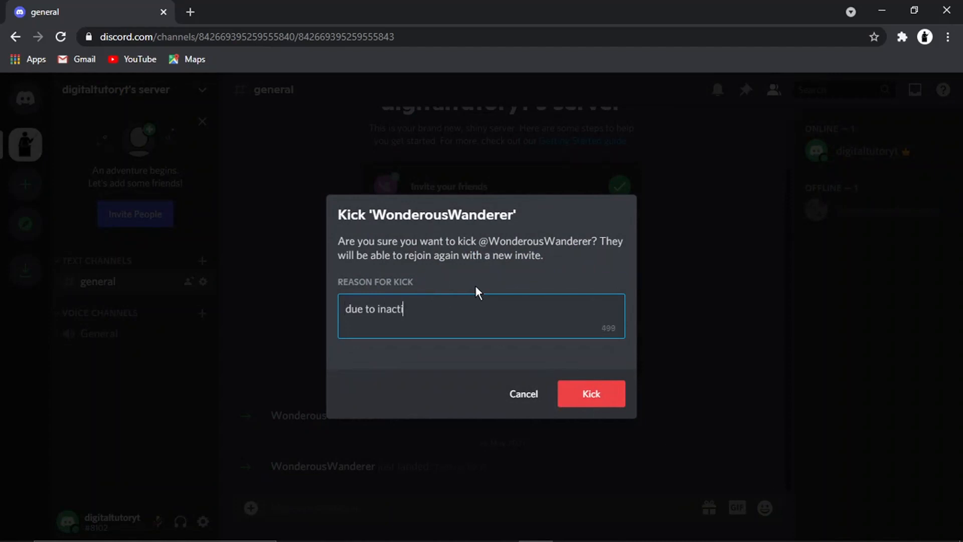
type("vity")
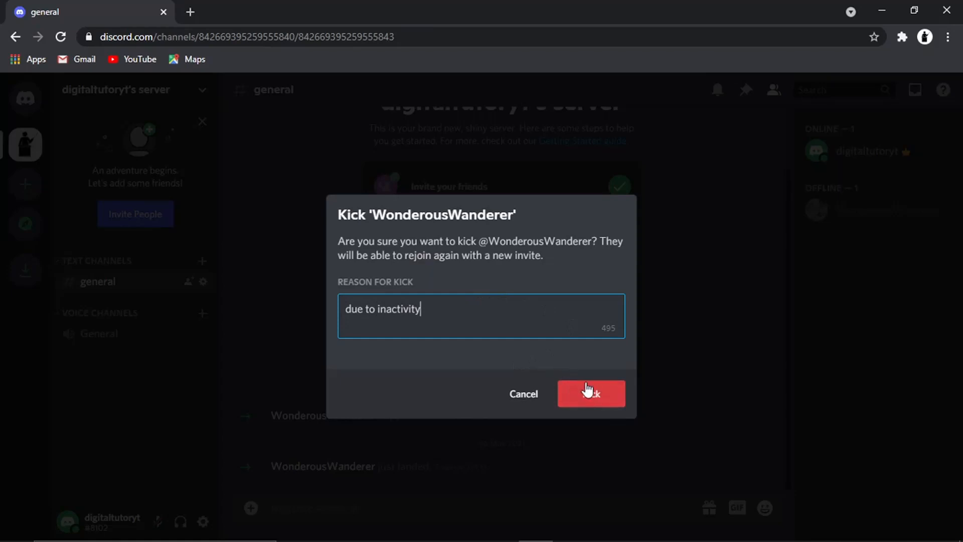
left_click(590, 393)
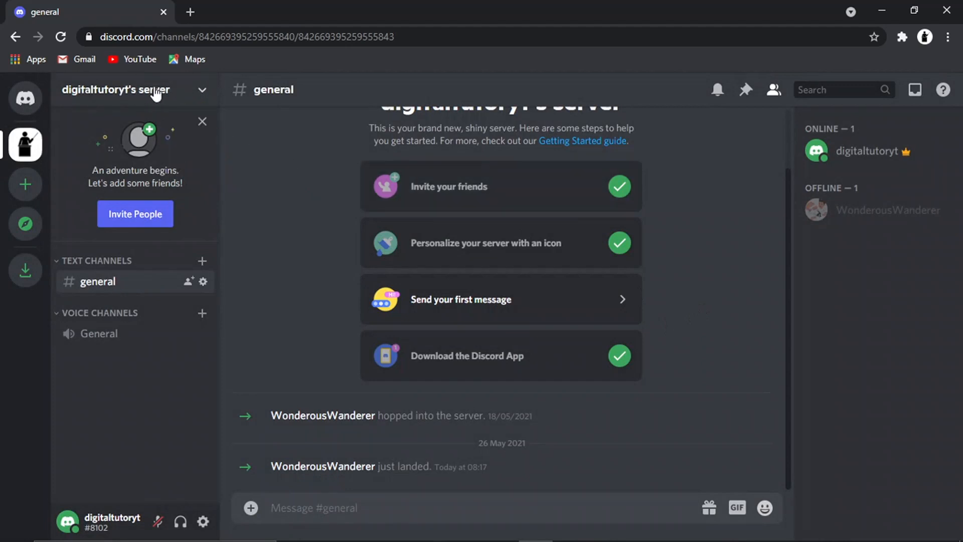
Go to Server Settings and show the Members page under User Management.
left_click(136, 89)
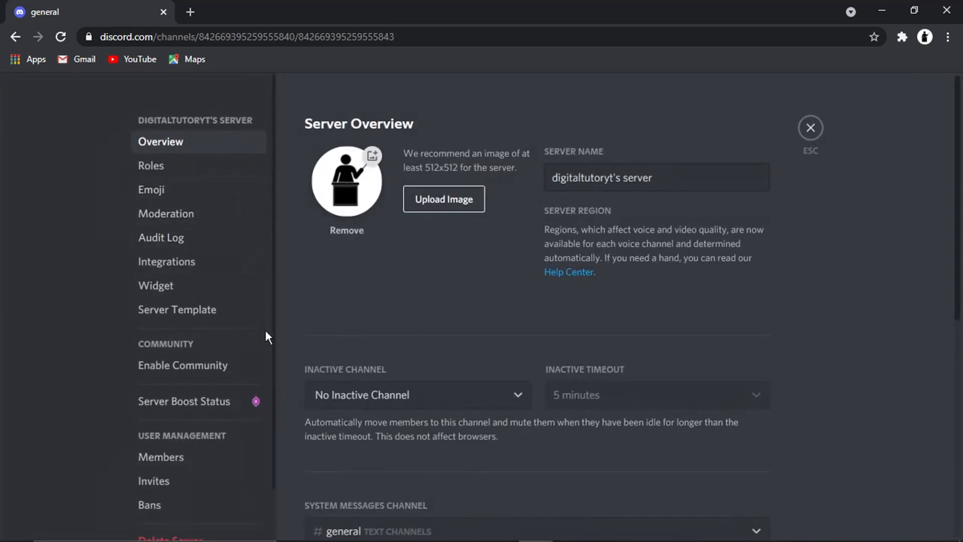
scroll("down", 3)
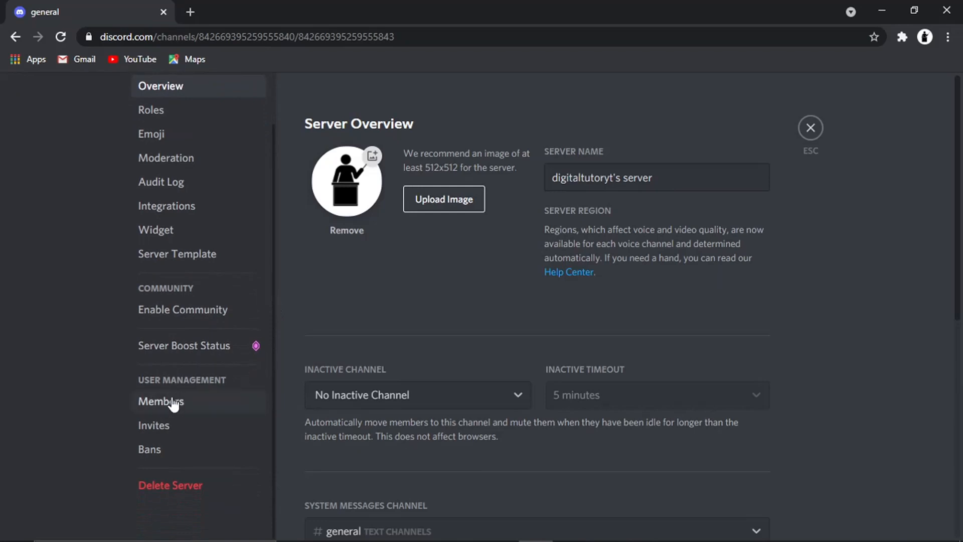
left_click(160, 401)
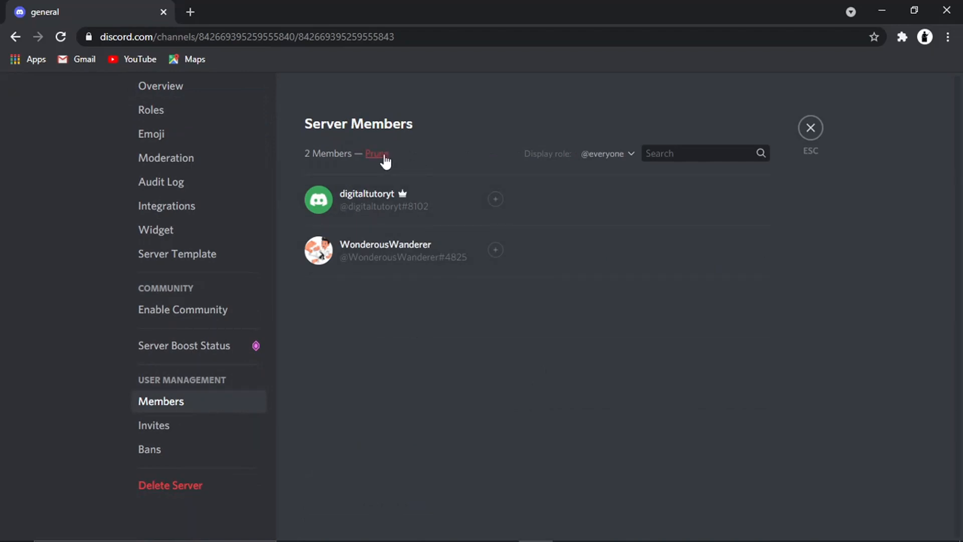
left_click(378, 153)
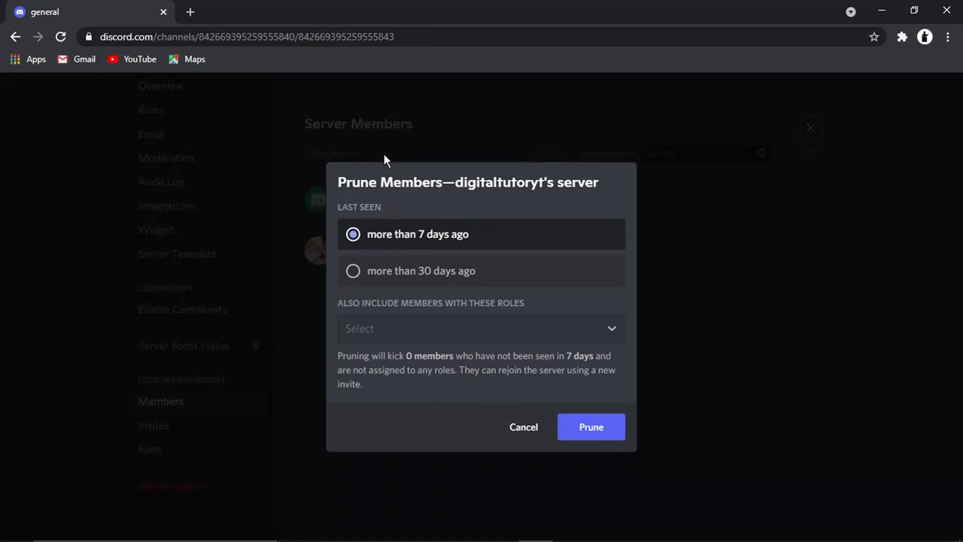
mouse_move(420, 211)
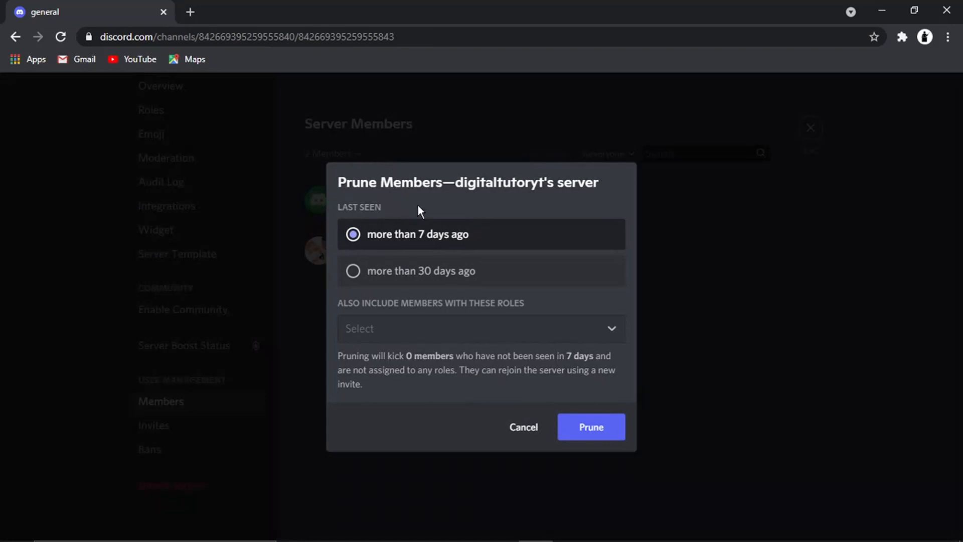
mouse_move(377, 251)
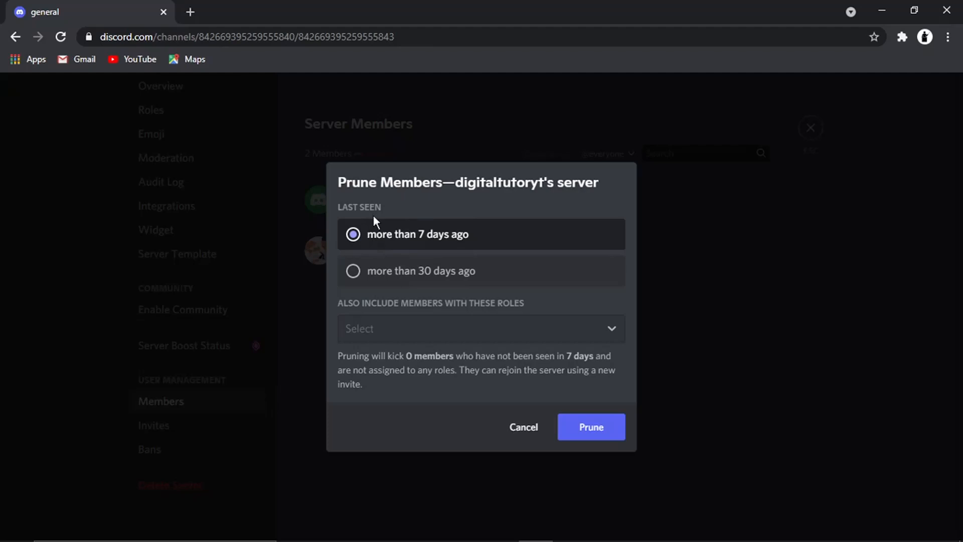
mouse_move(402, 273)
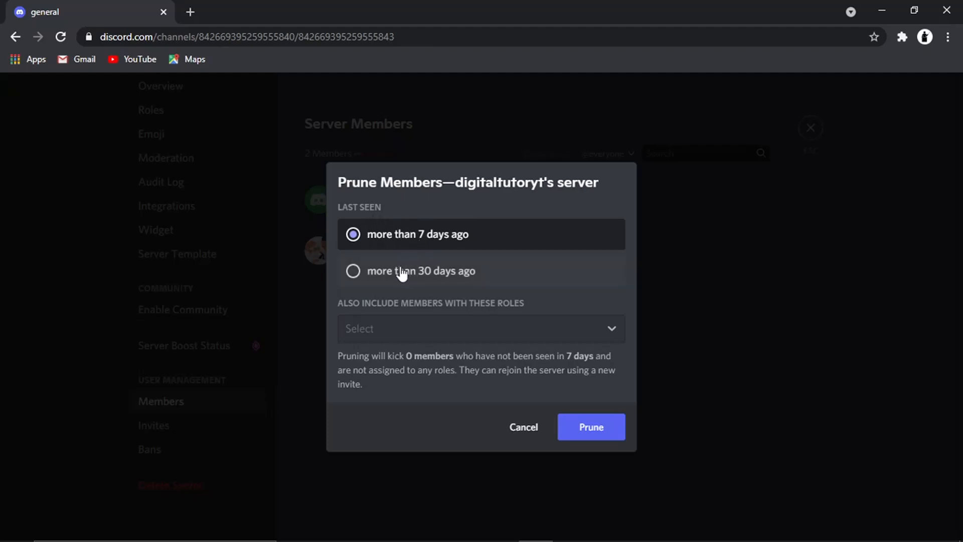
left_click(353, 270)
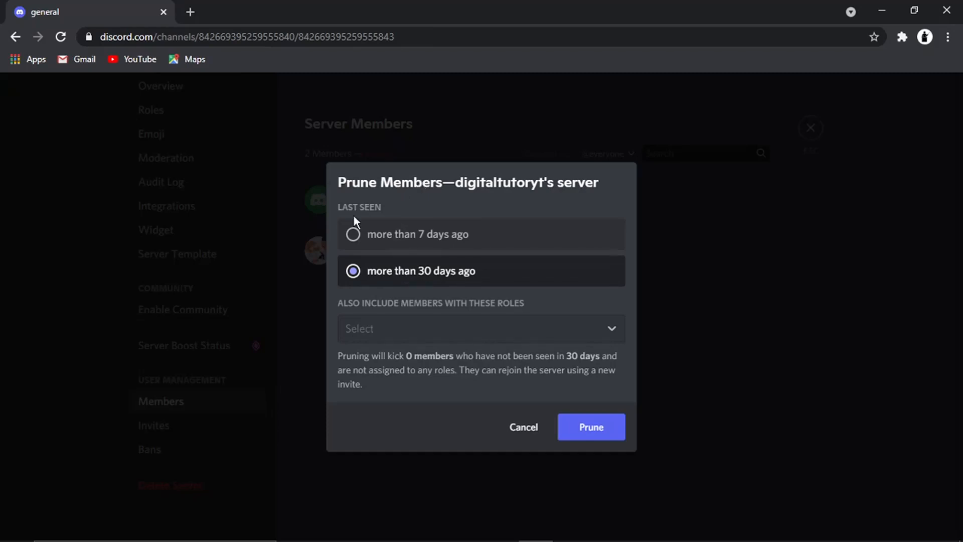
mouse_move(448, 178)
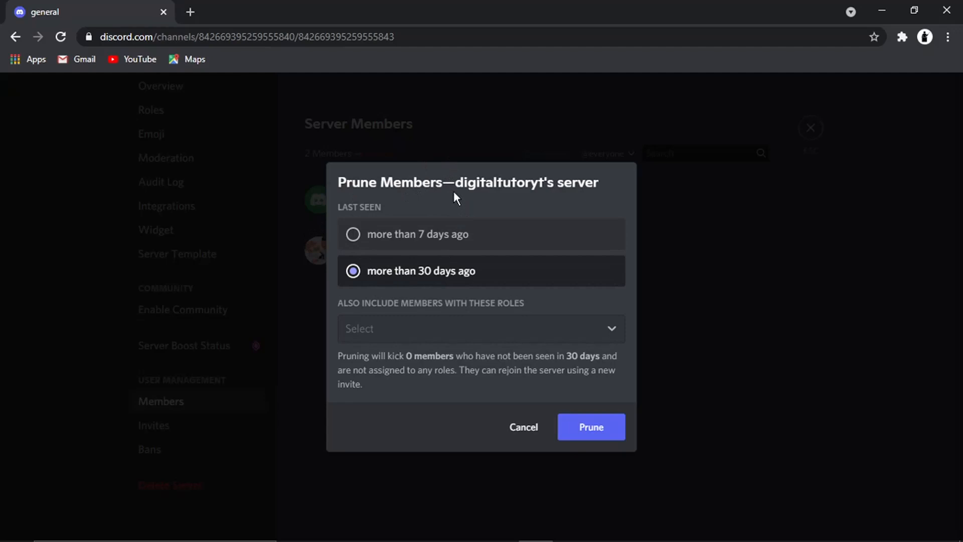
left_click(353, 234)
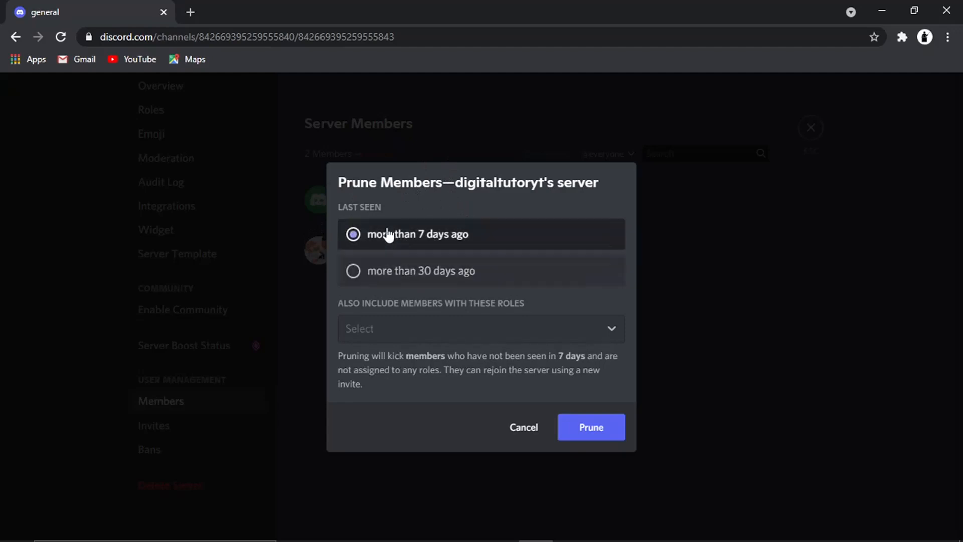
Change the Prune Members inactivity option, which reports 0 members would be kicked.
left_click(353, 234)
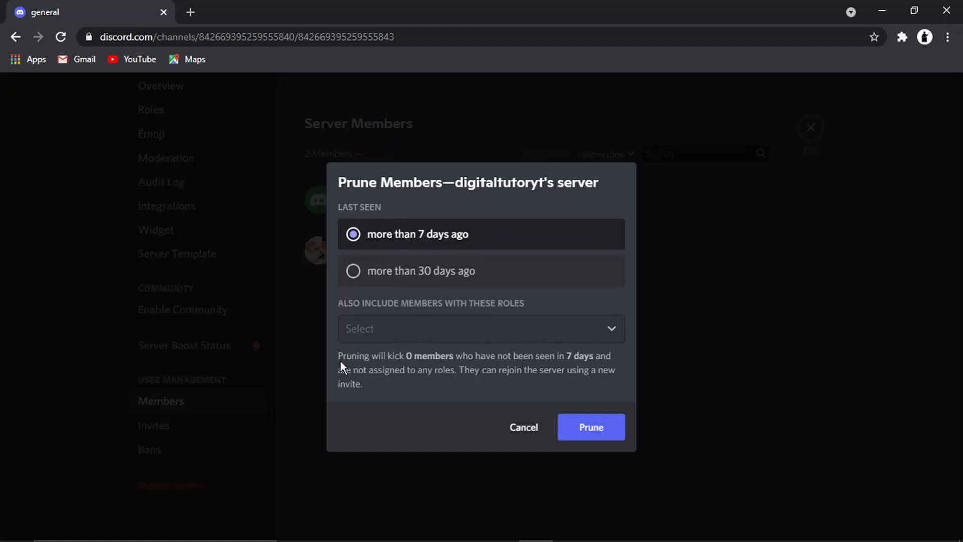
mouse_move(377, 365)
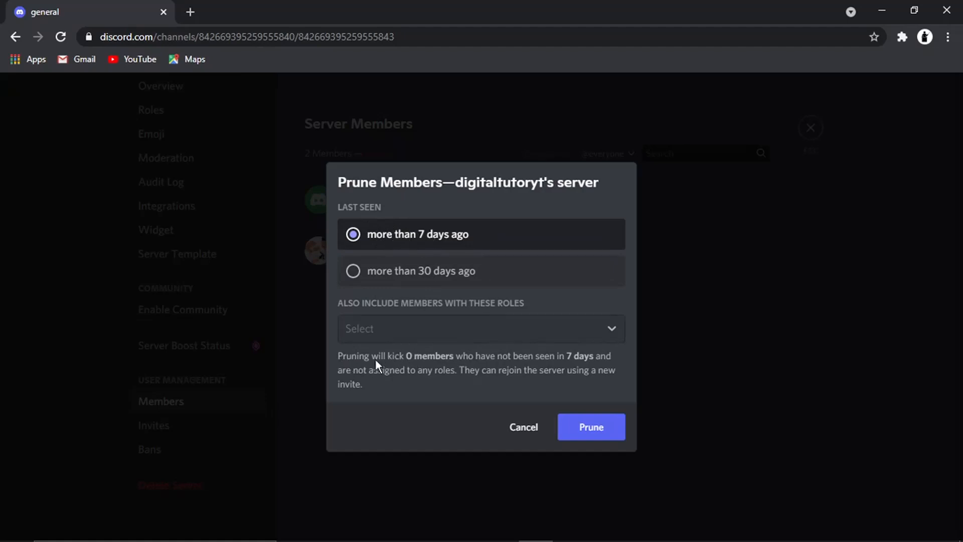
mouse_move(411, 370)
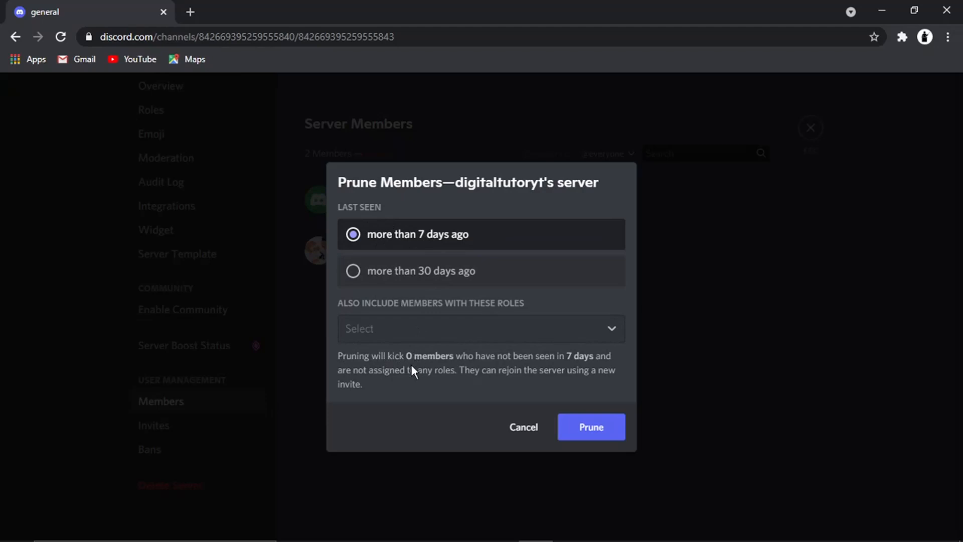
mouse_move(534, 367)
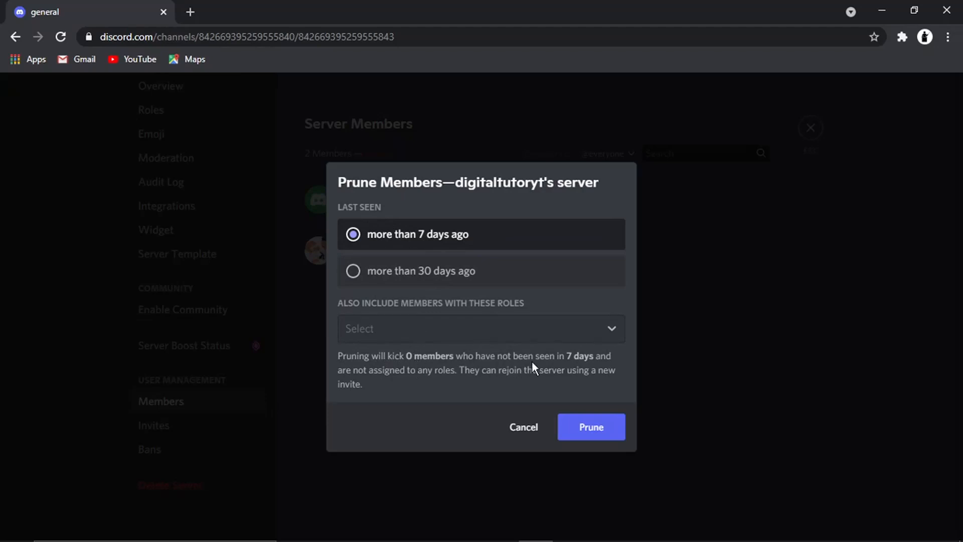
mouse_move(442, 385)
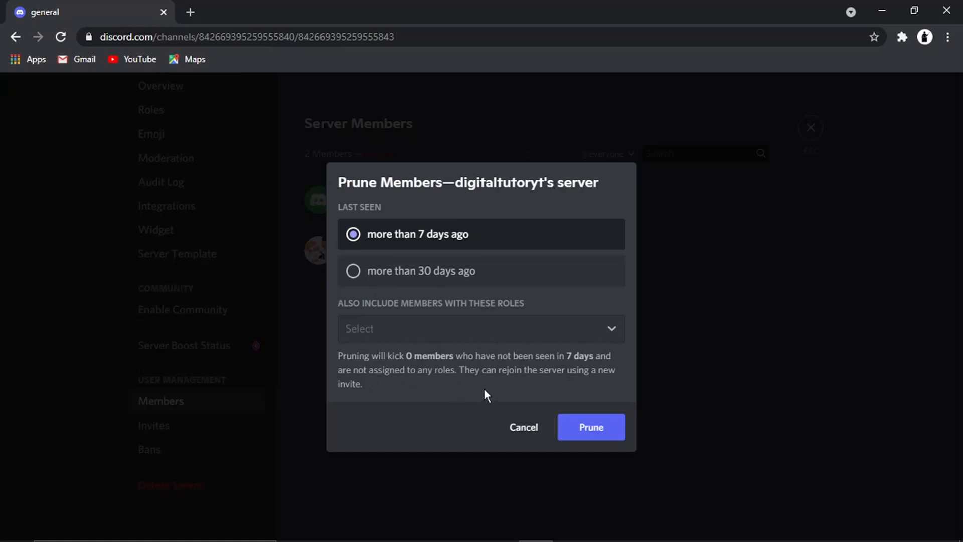
mouse_move(413, 383)
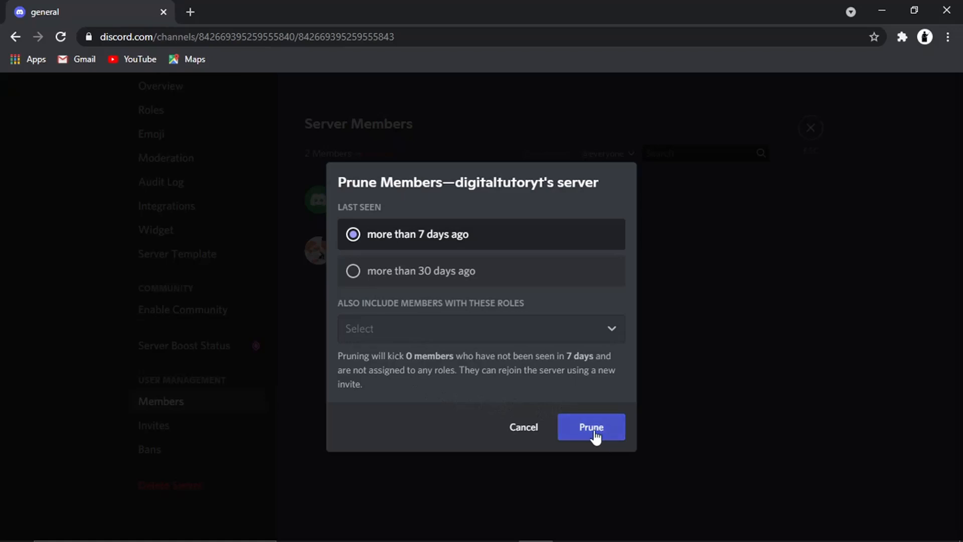
mouse_move(489, 307)
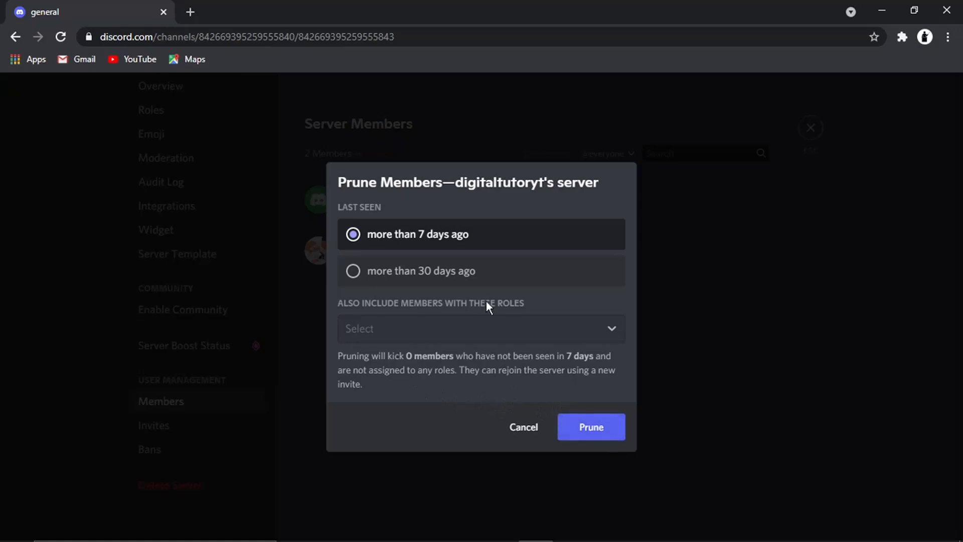
mouse_move(474, 172)
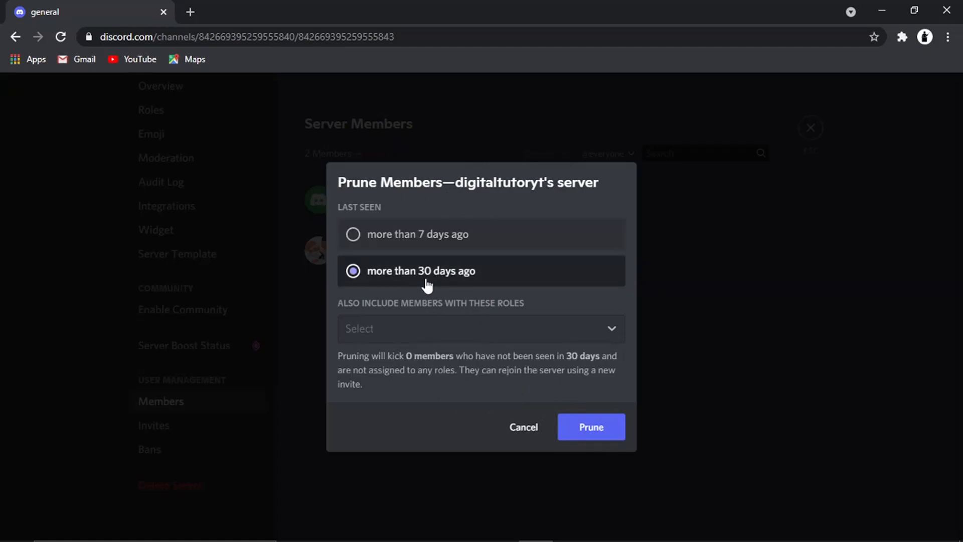
mouse_move(614, 464)
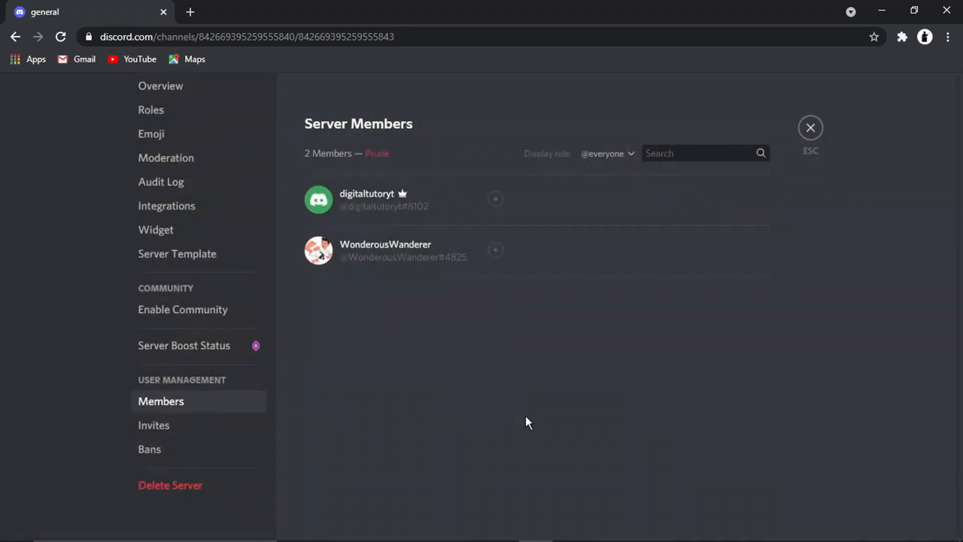
mouse_move(576, 366)
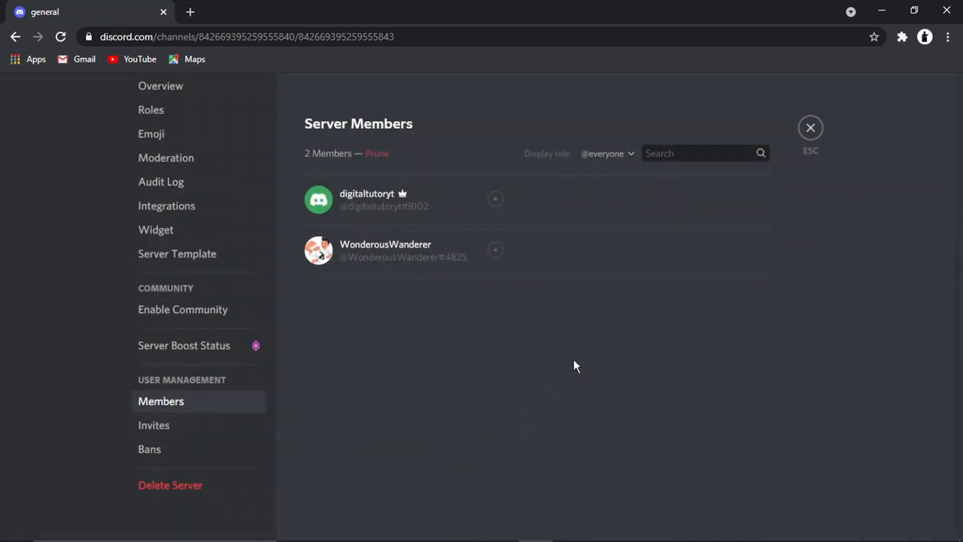